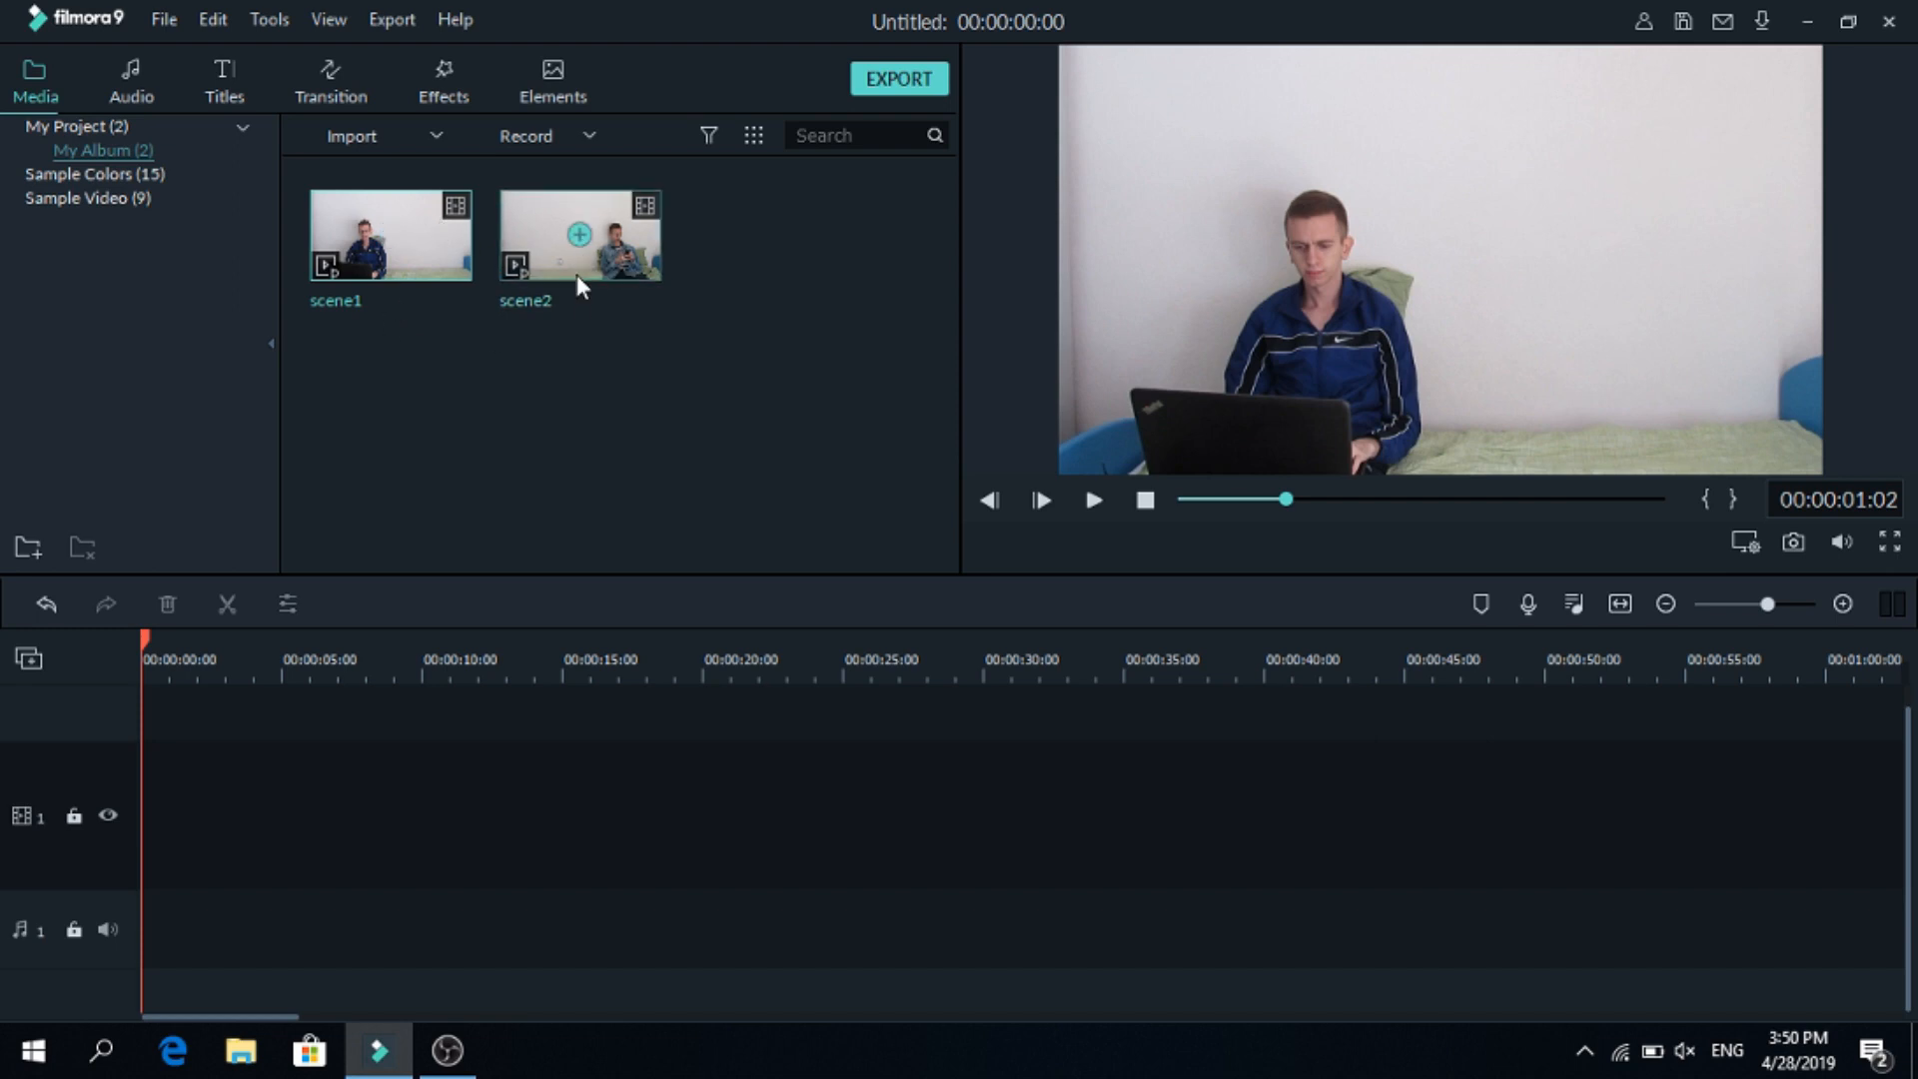
mouse_move(462, 350)
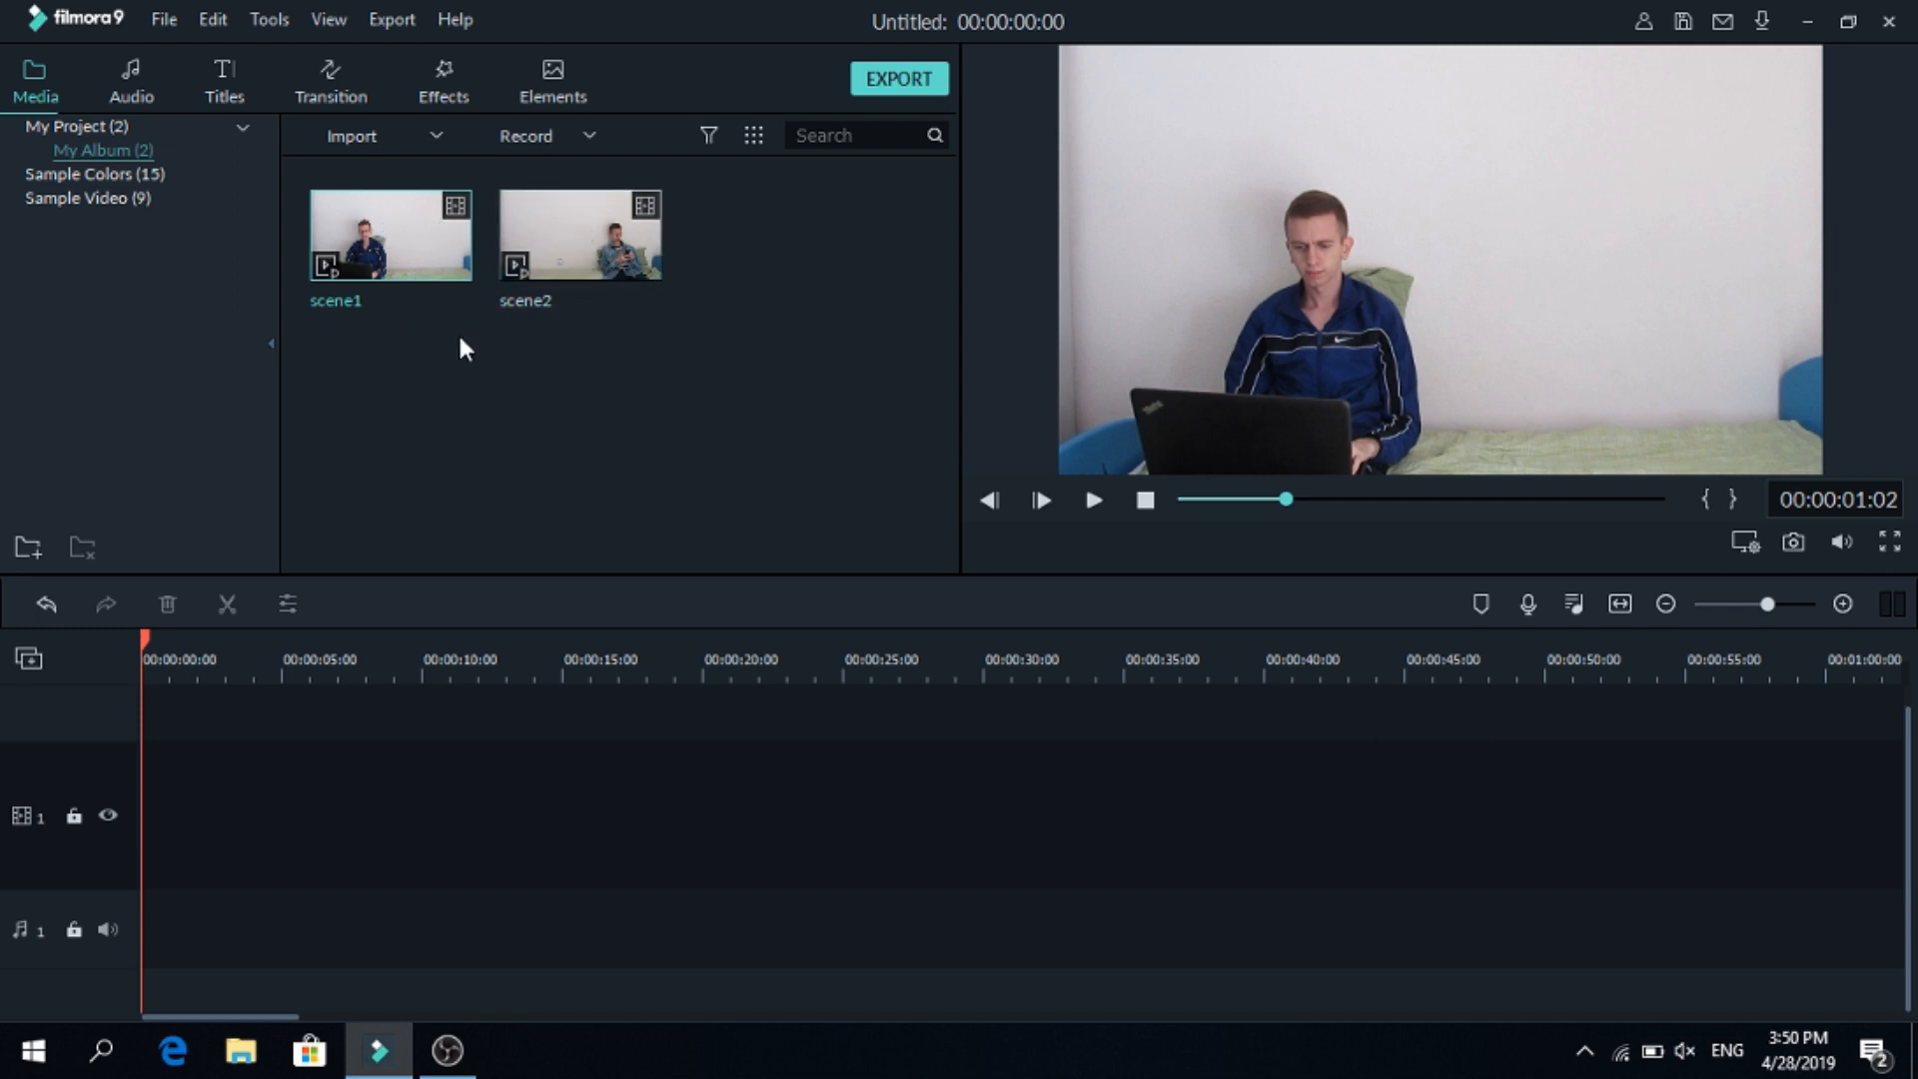
mouse_move(437, 334)
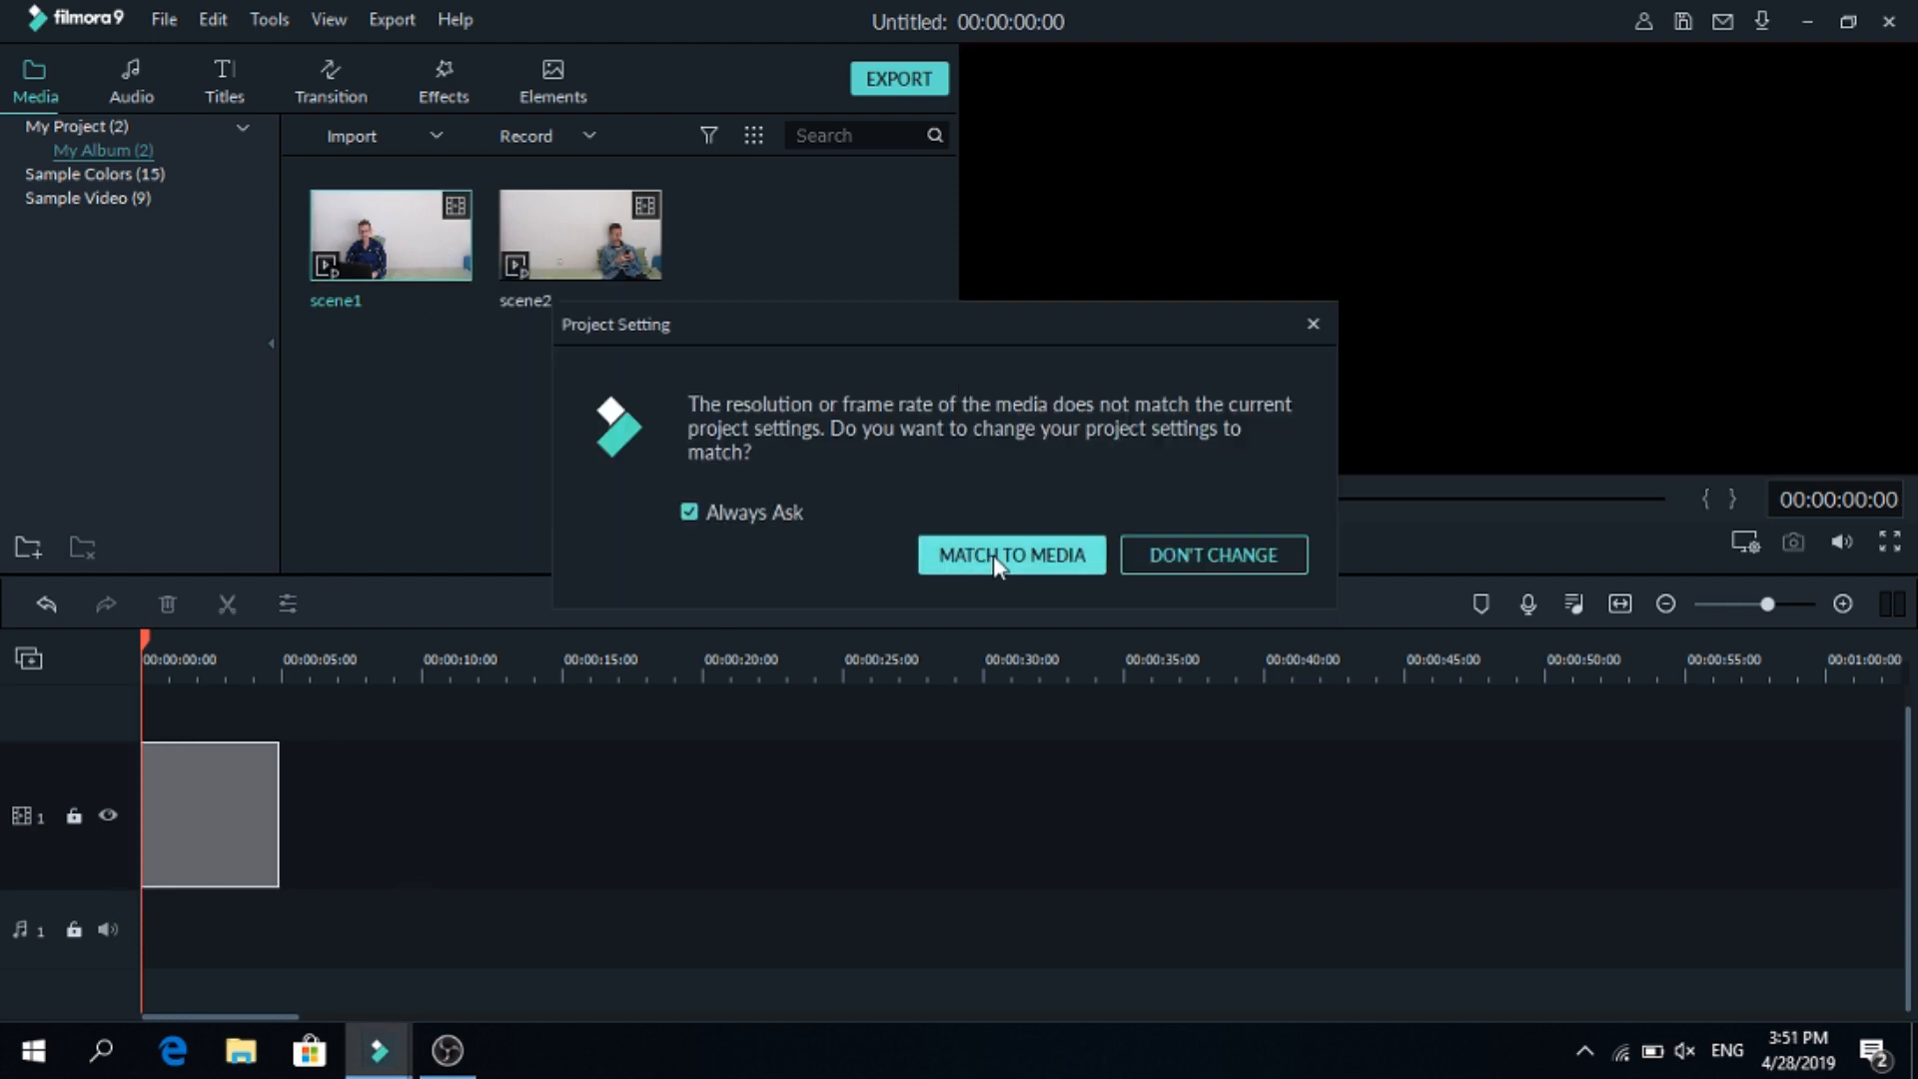
Match the project settings to the scene clips' resolution via the Project Setting prompt.
click(1011, 553)
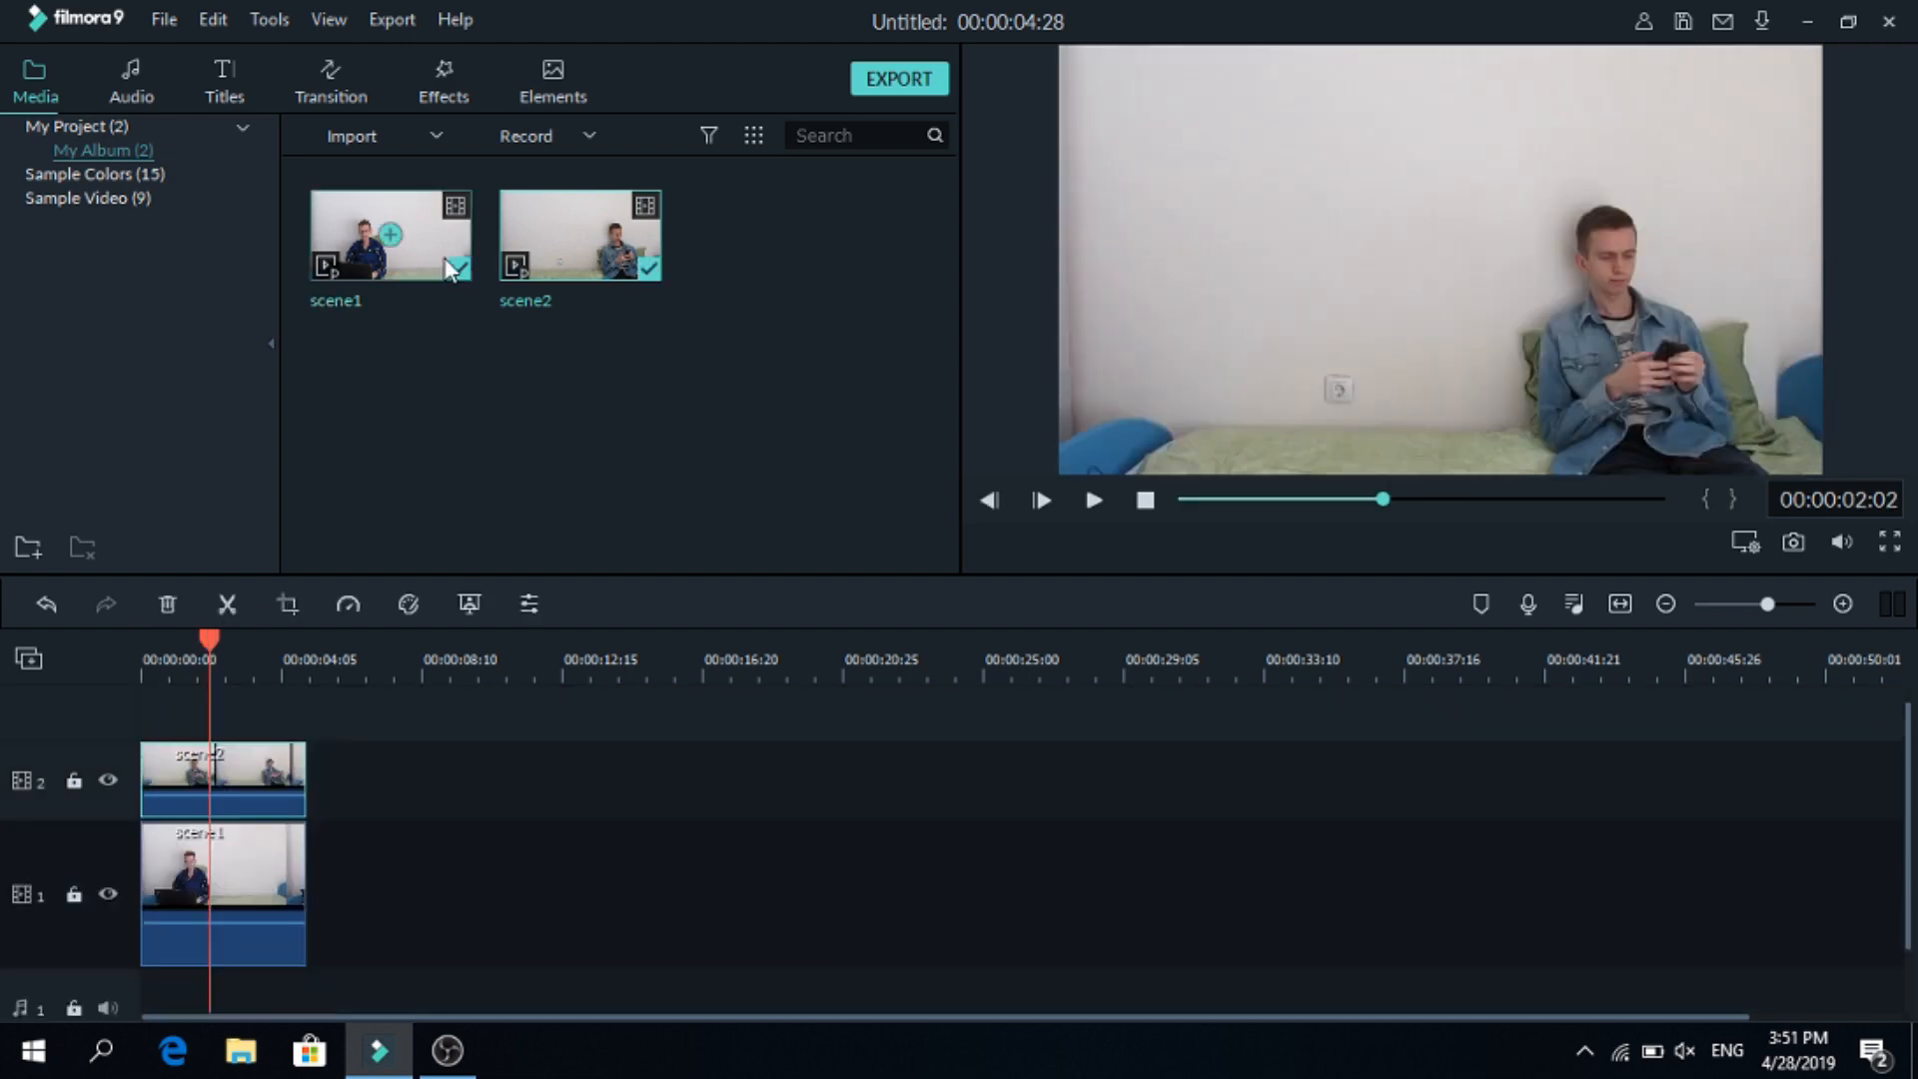
Locate the Image Mask effect under Effects > Utility to apply it to the scene2 clip.
click(444, 80)
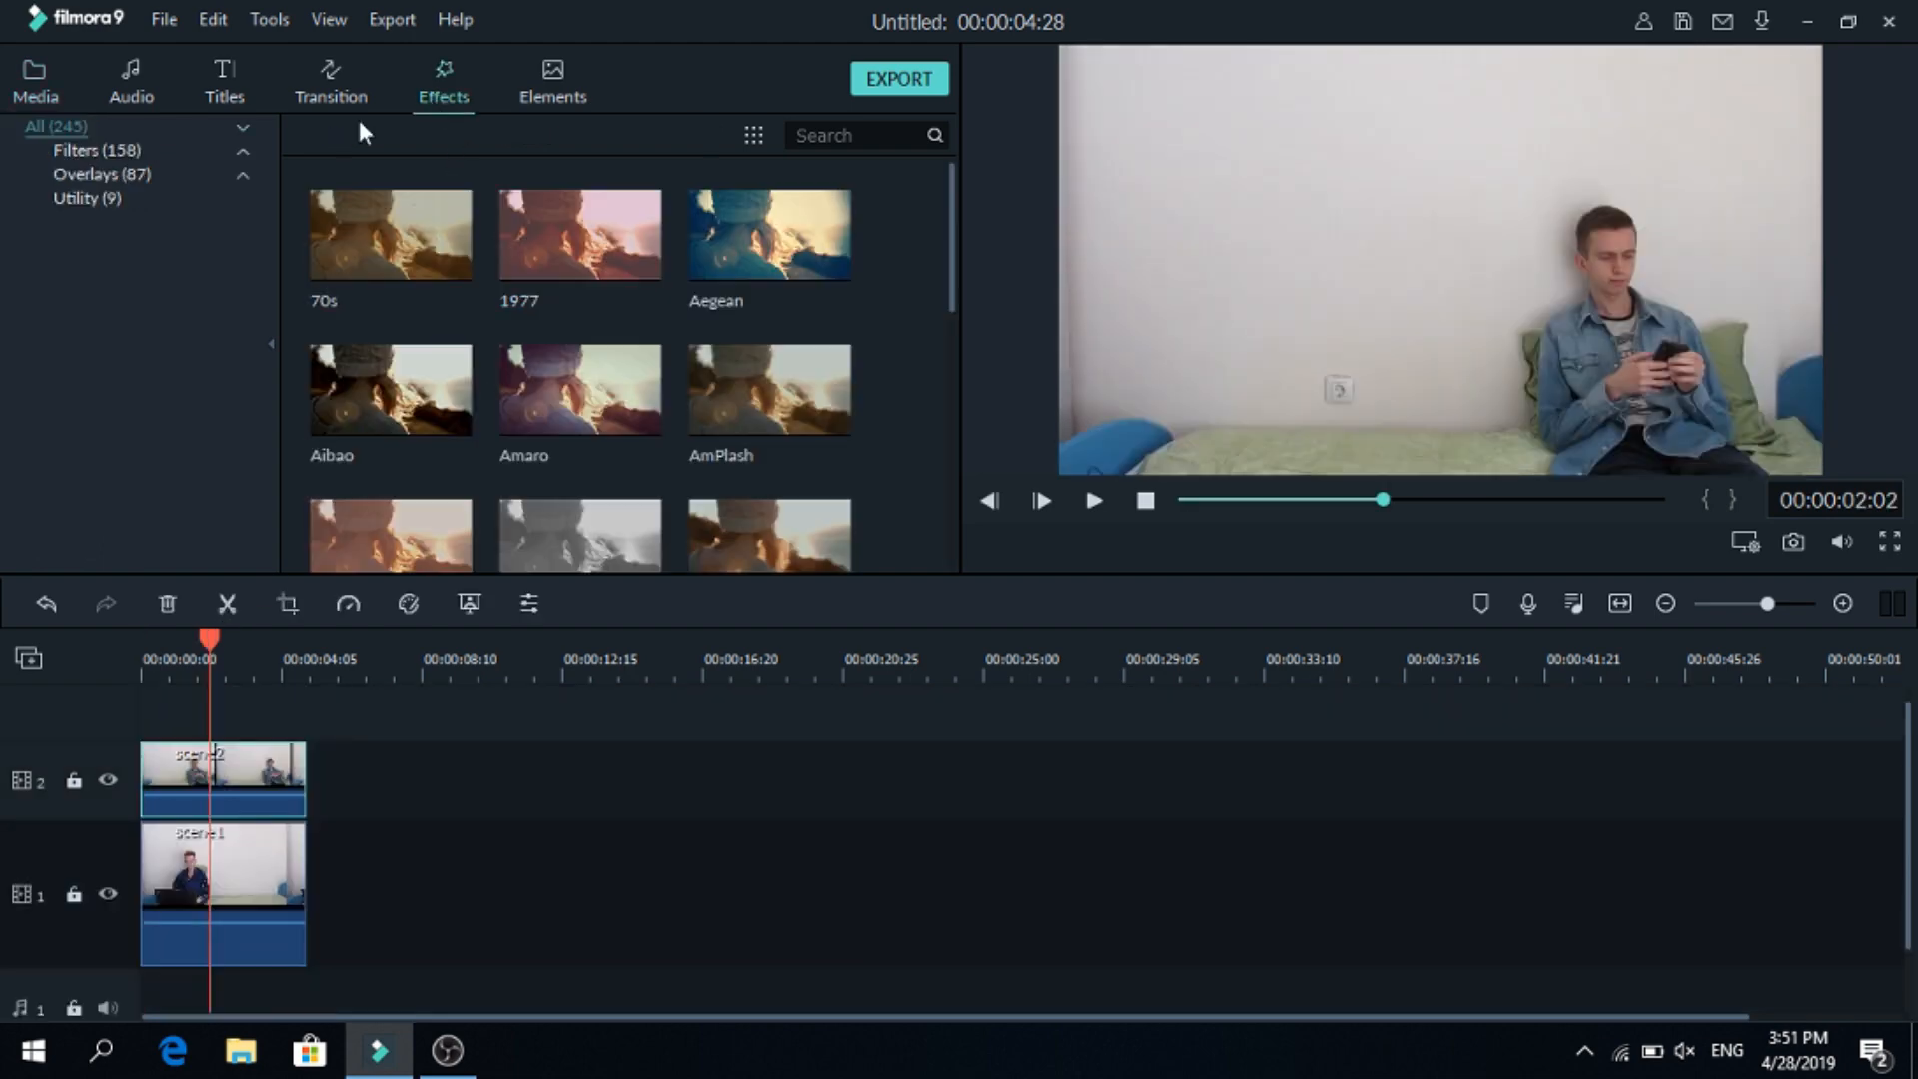
click(86, 197)
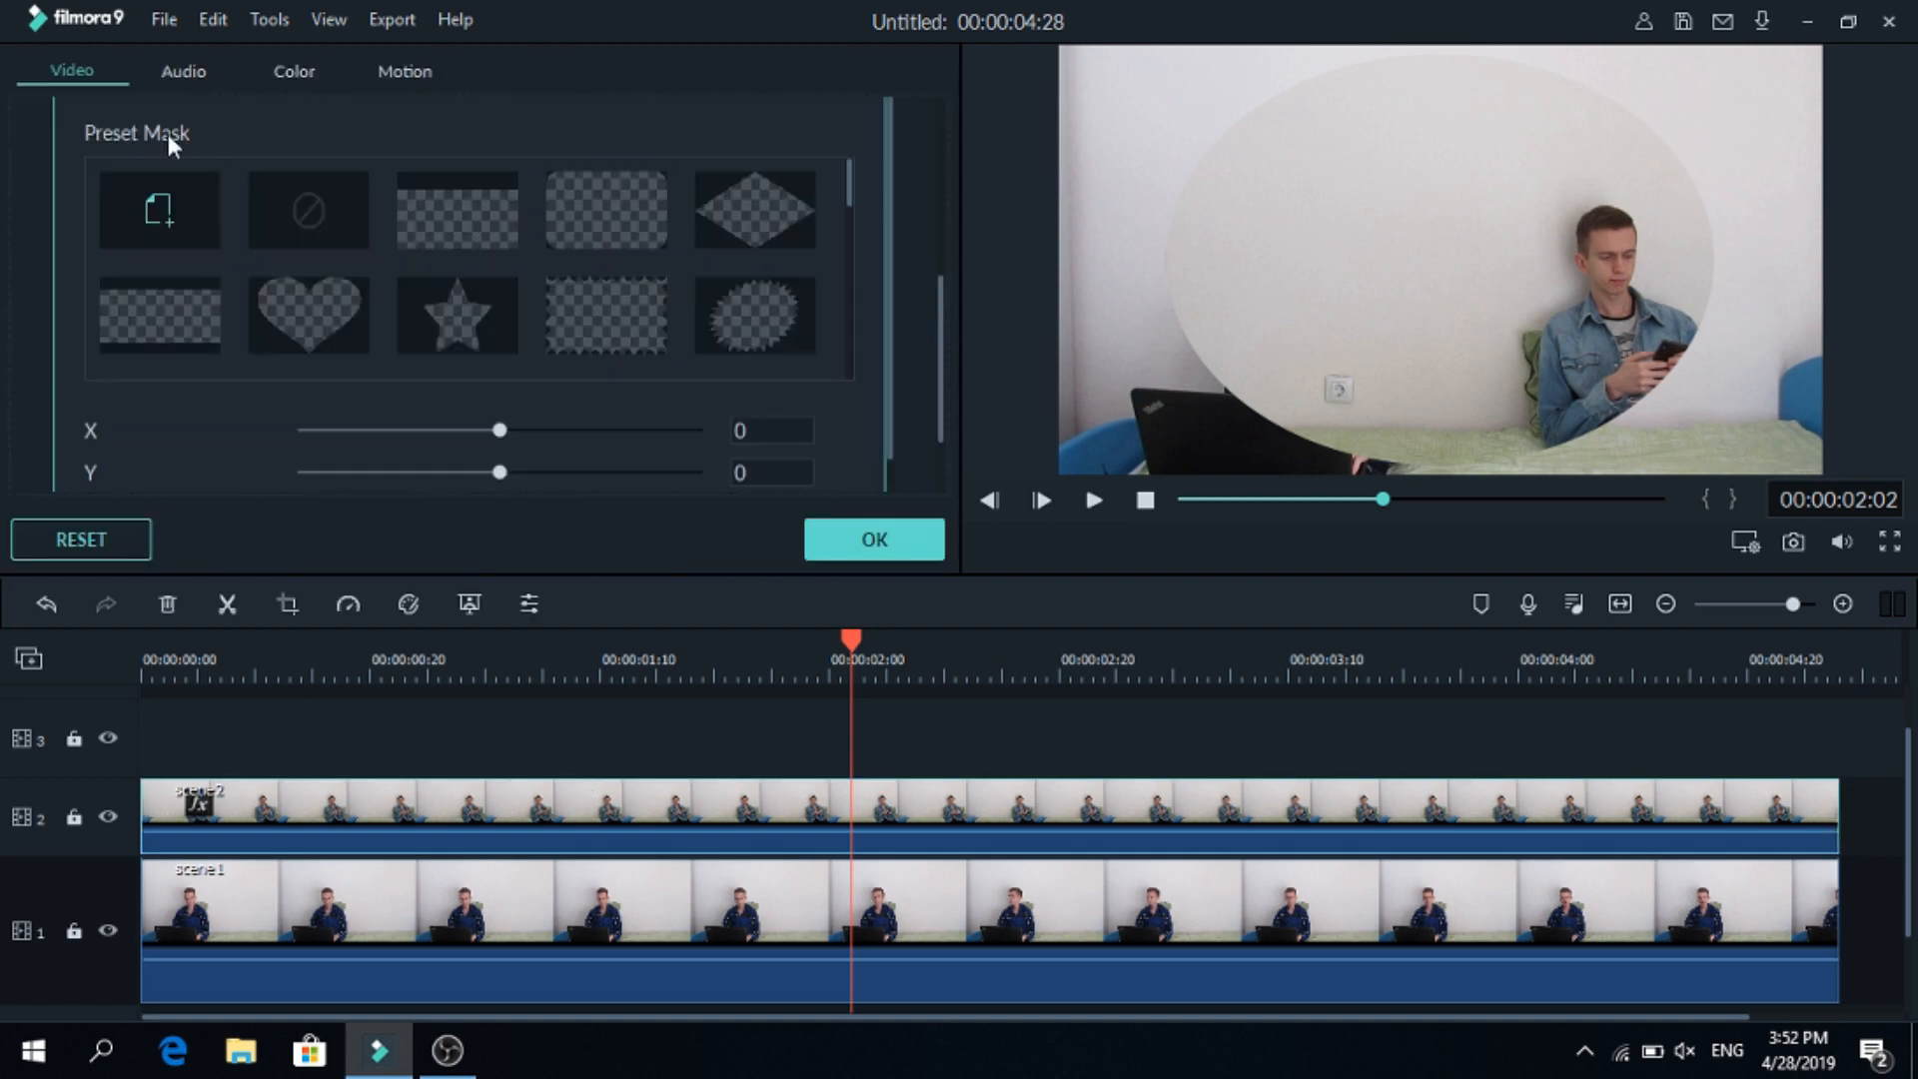
Offset the preset mask to X 201 and feather it to 100 so the person appears twice.
scroll(down, 3)
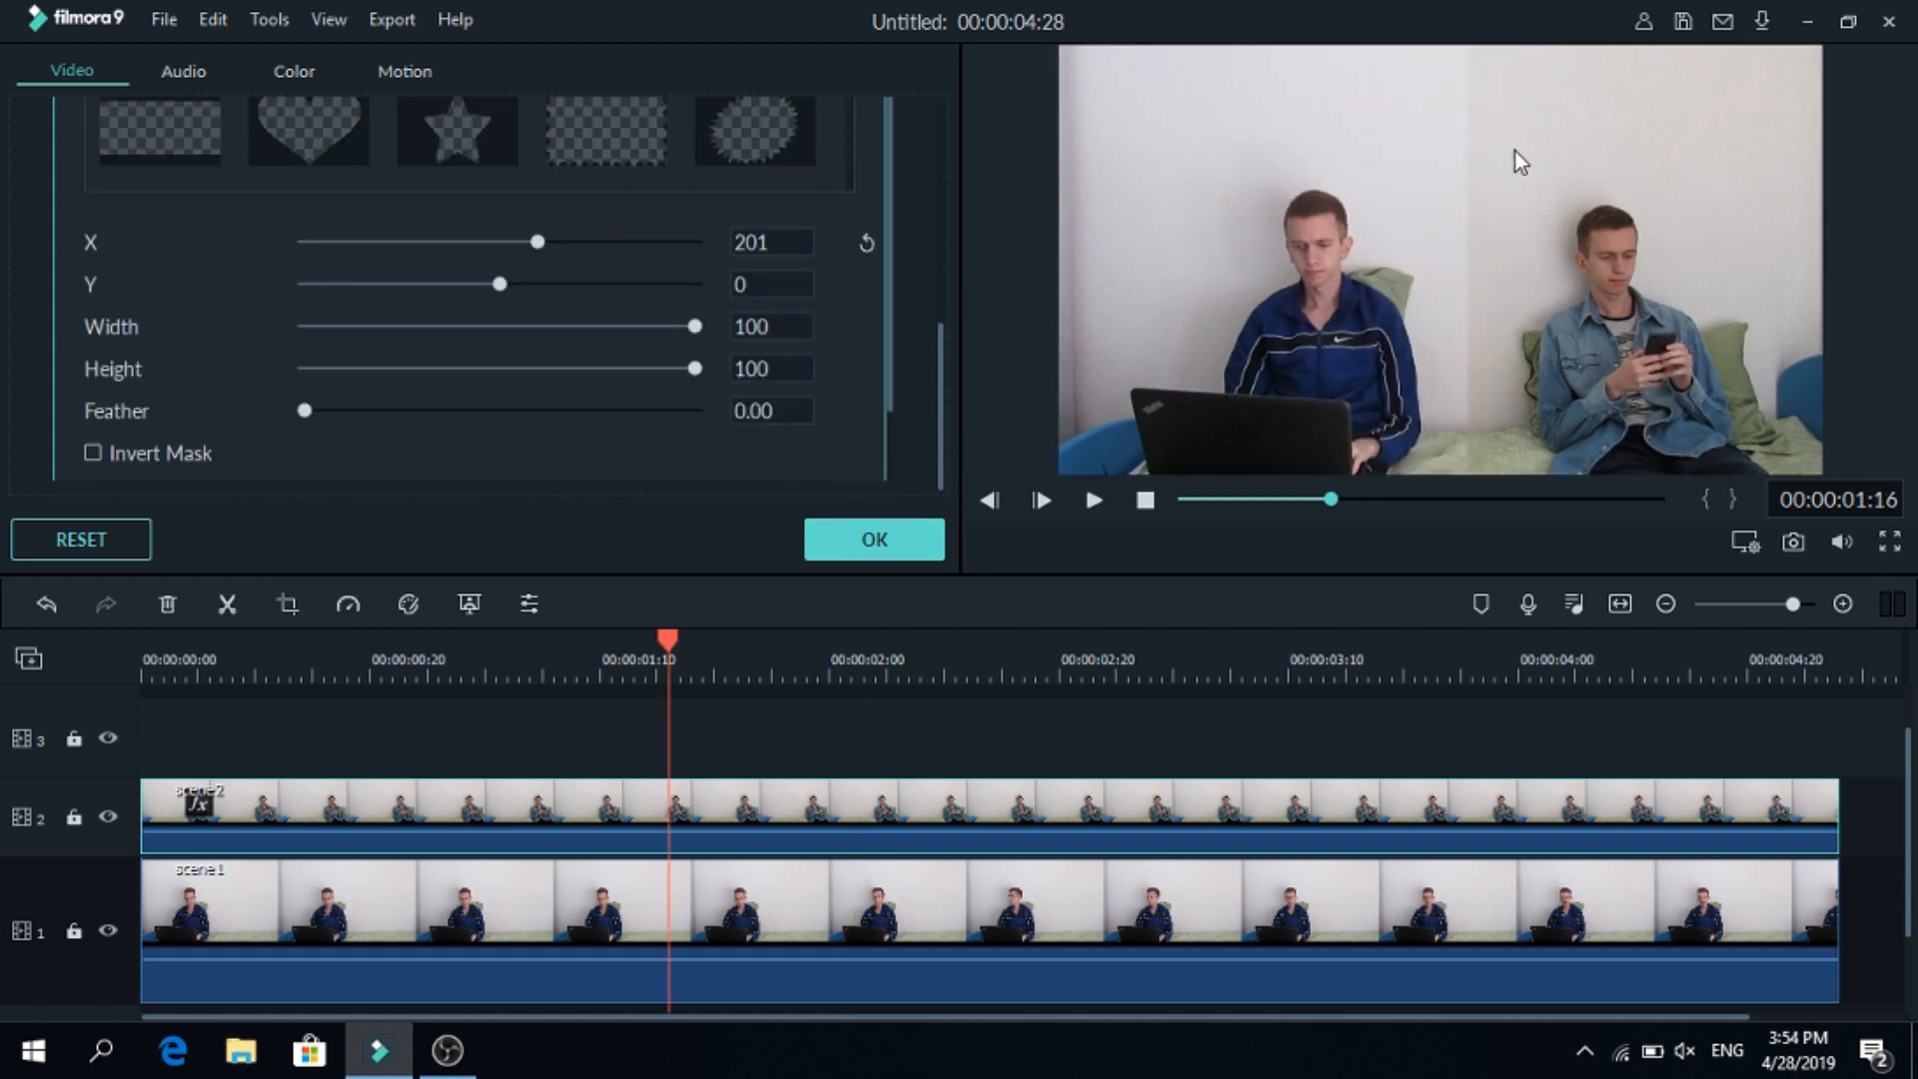
mouse_move(1151, 234)
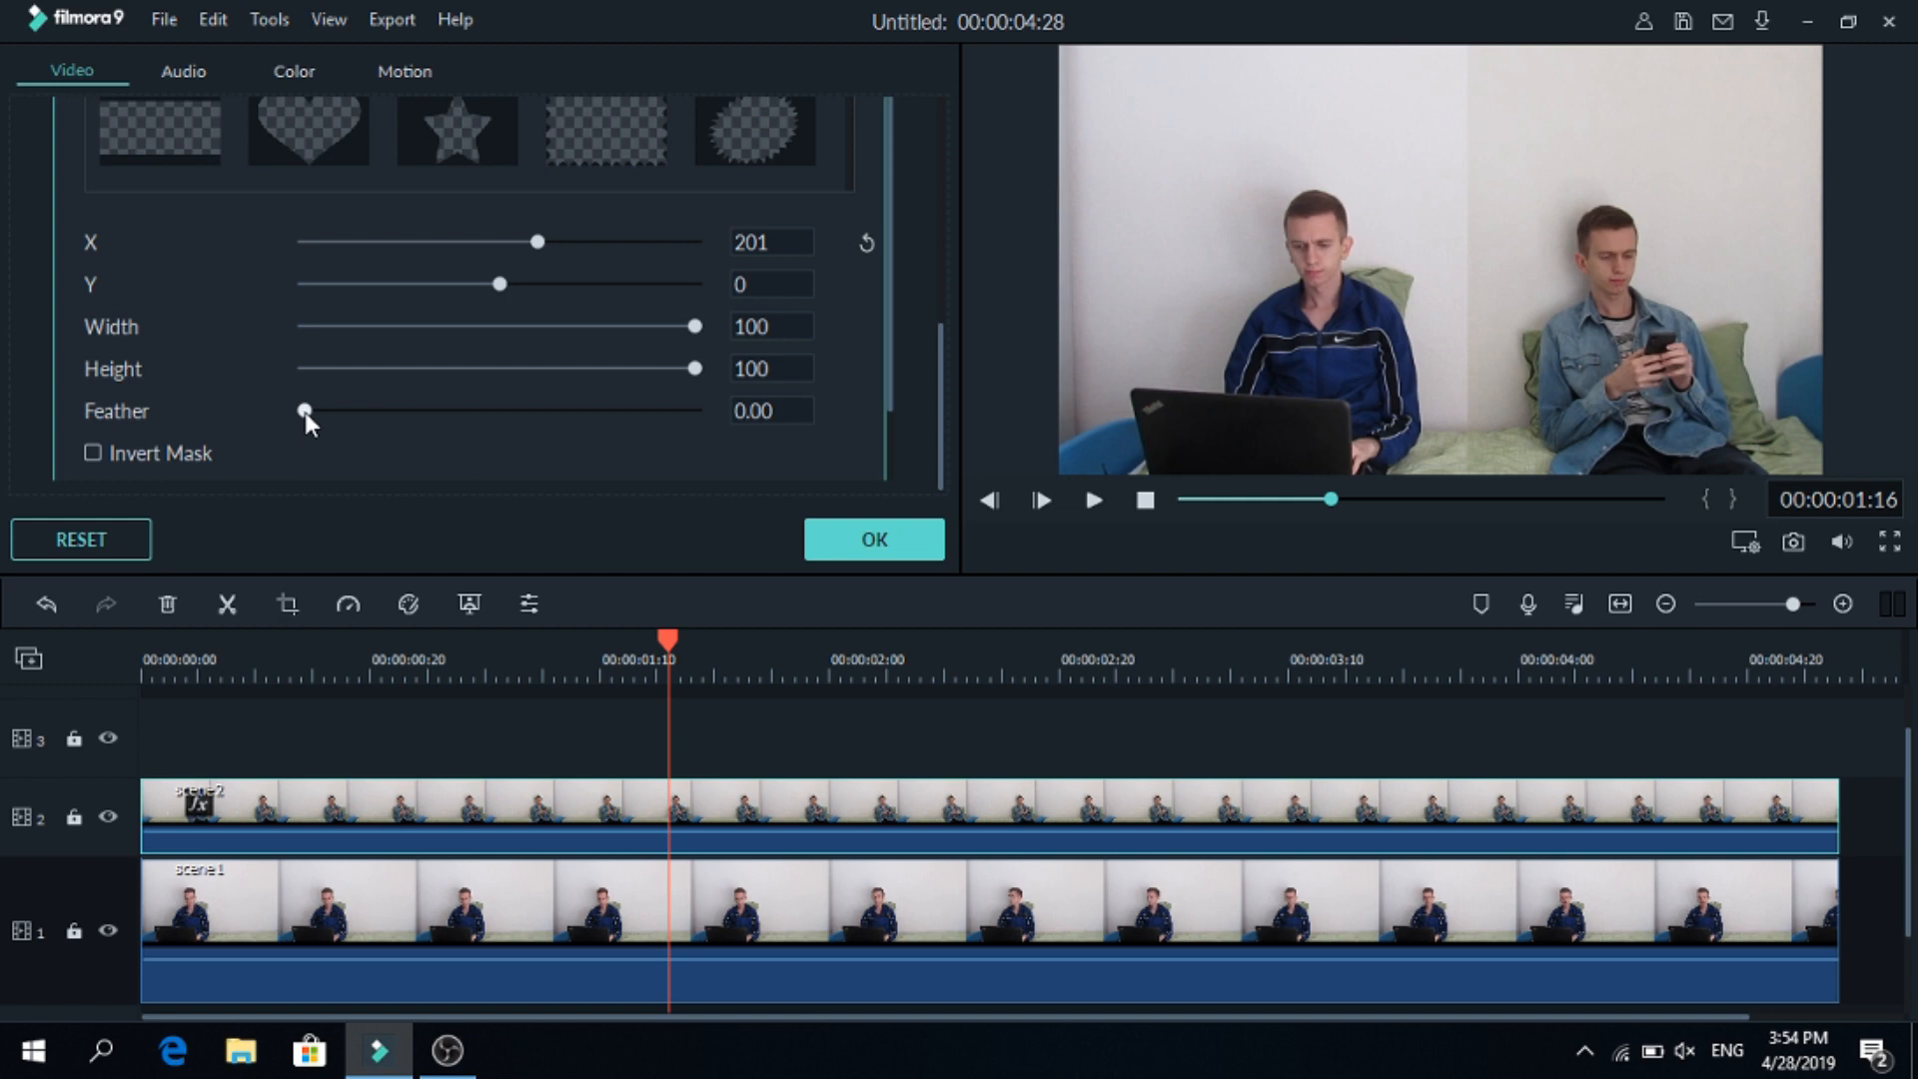
drag(305, 412, 695, 412)
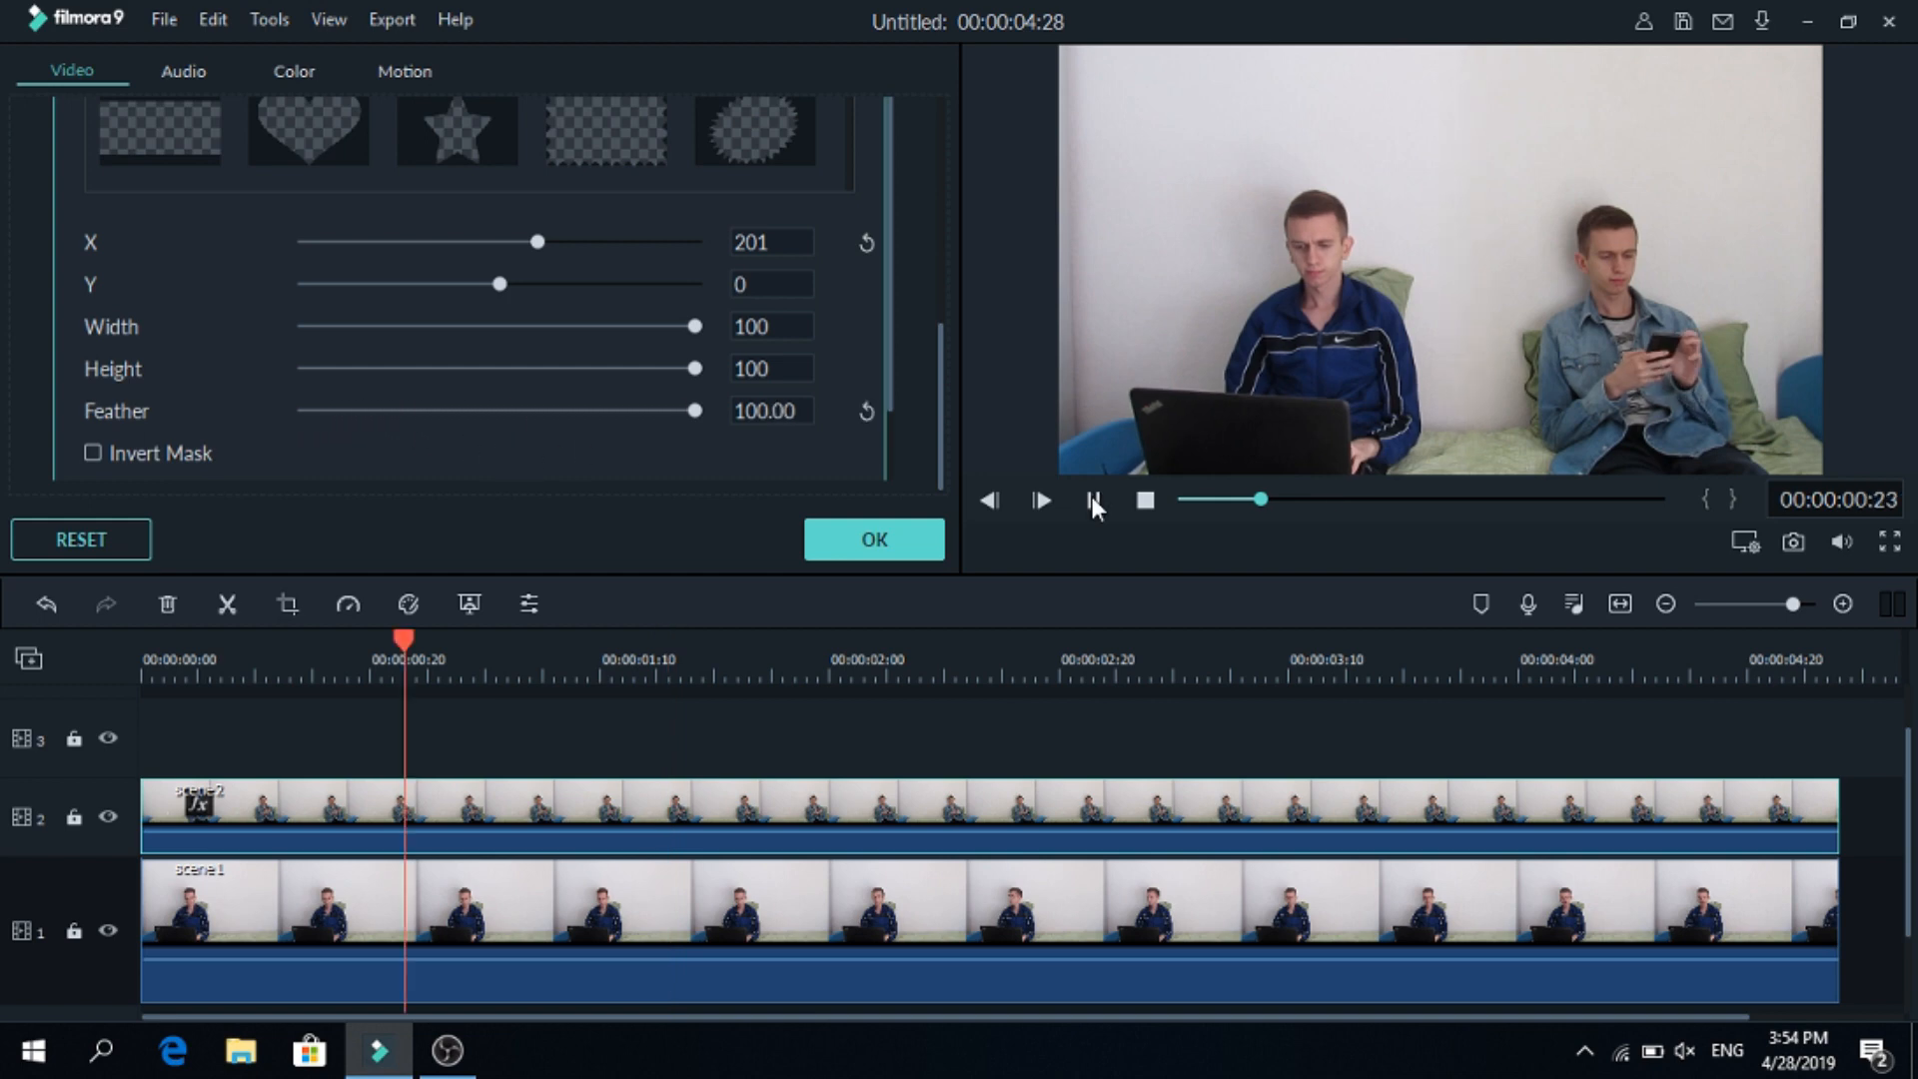